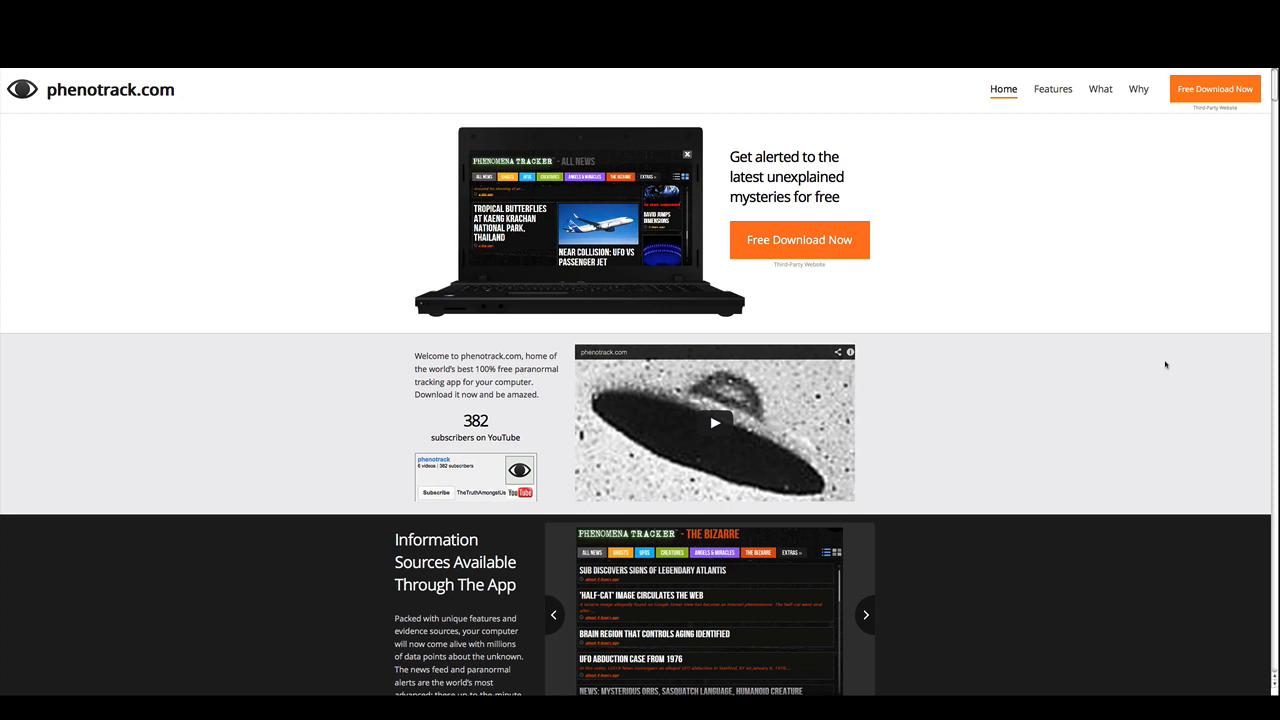
{"action": "mouse_move", "coordinate": [136, 104]}
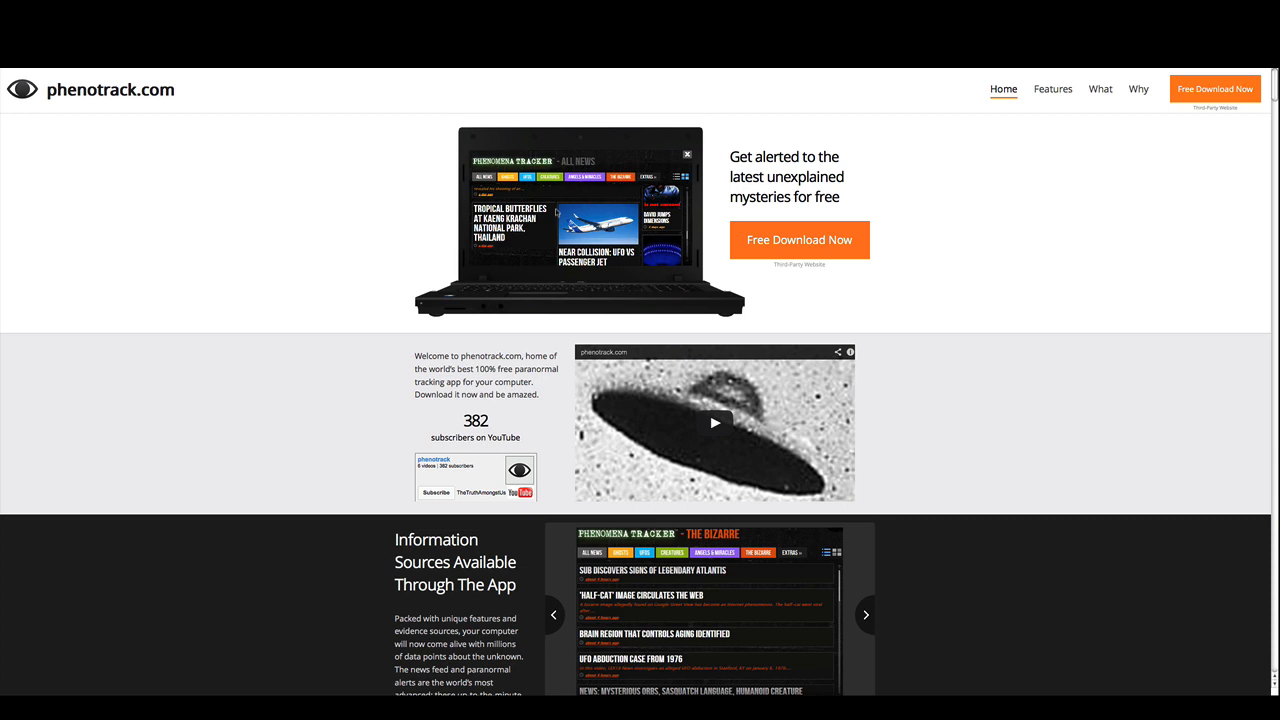
{"action": "mouse_move", "coordinate": [548, 214]}
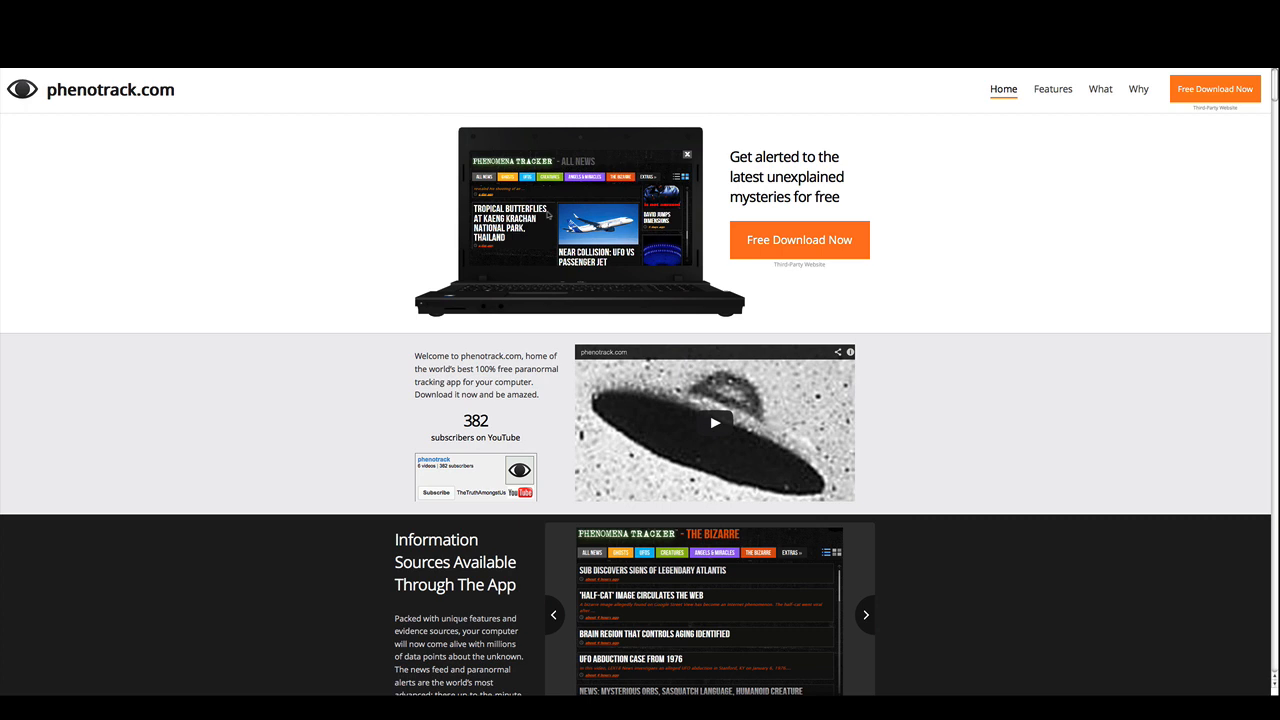
{"action": "mouse_move", "coordinate": [380, 464]}
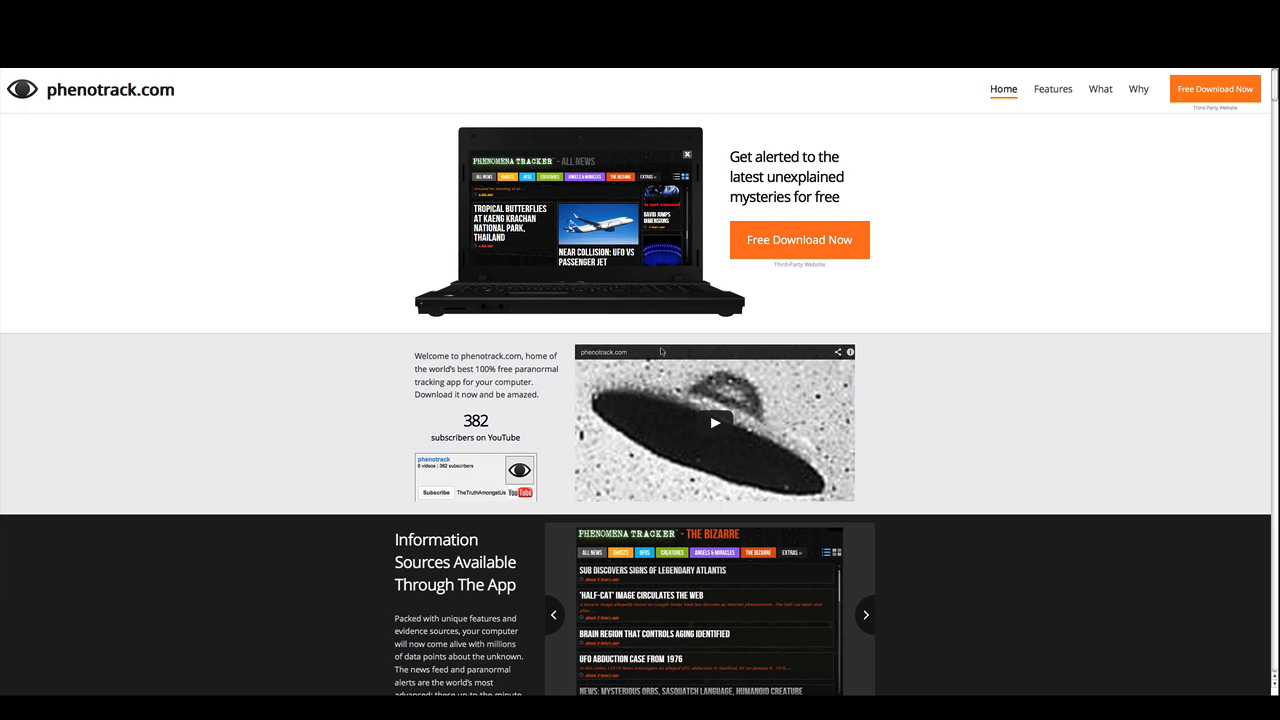
{"action": "mouse_move", "coordinate": [716, 424]}
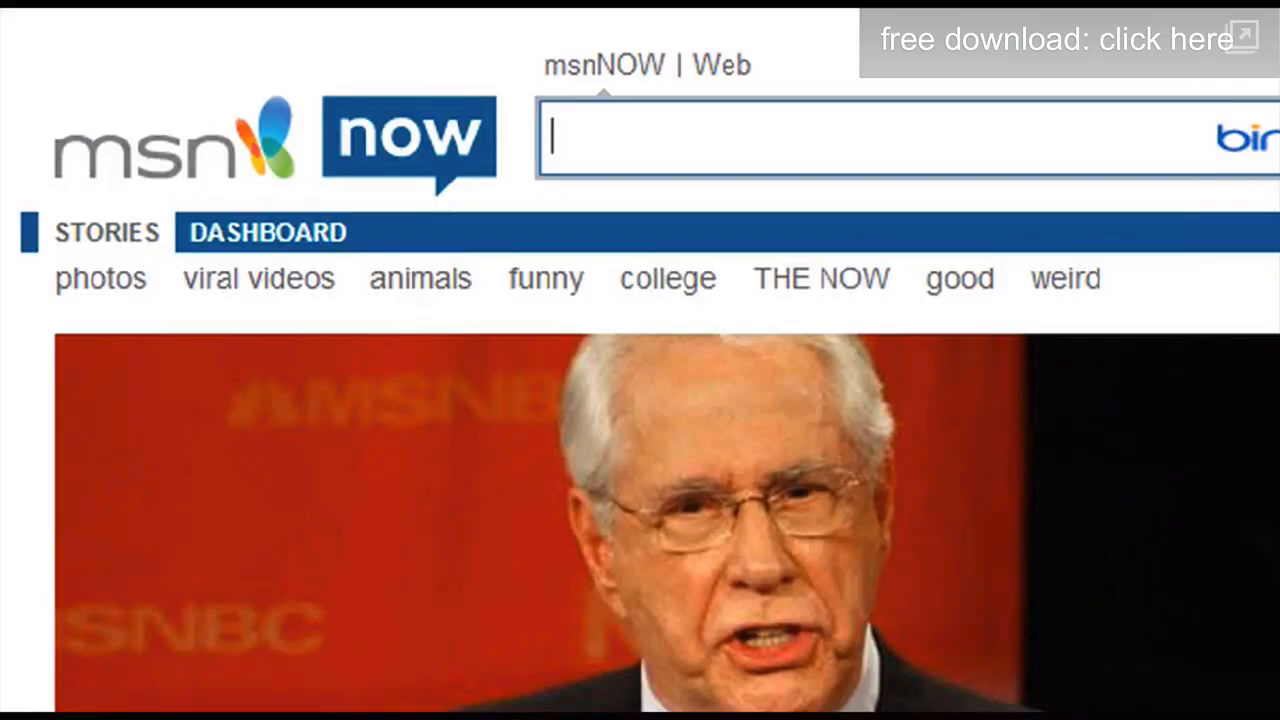
Watch the promo through the news stories and US sighting map to the National security article.
{"action": "scroll", "scroll_direction": "down", "scroll_amount": 3}
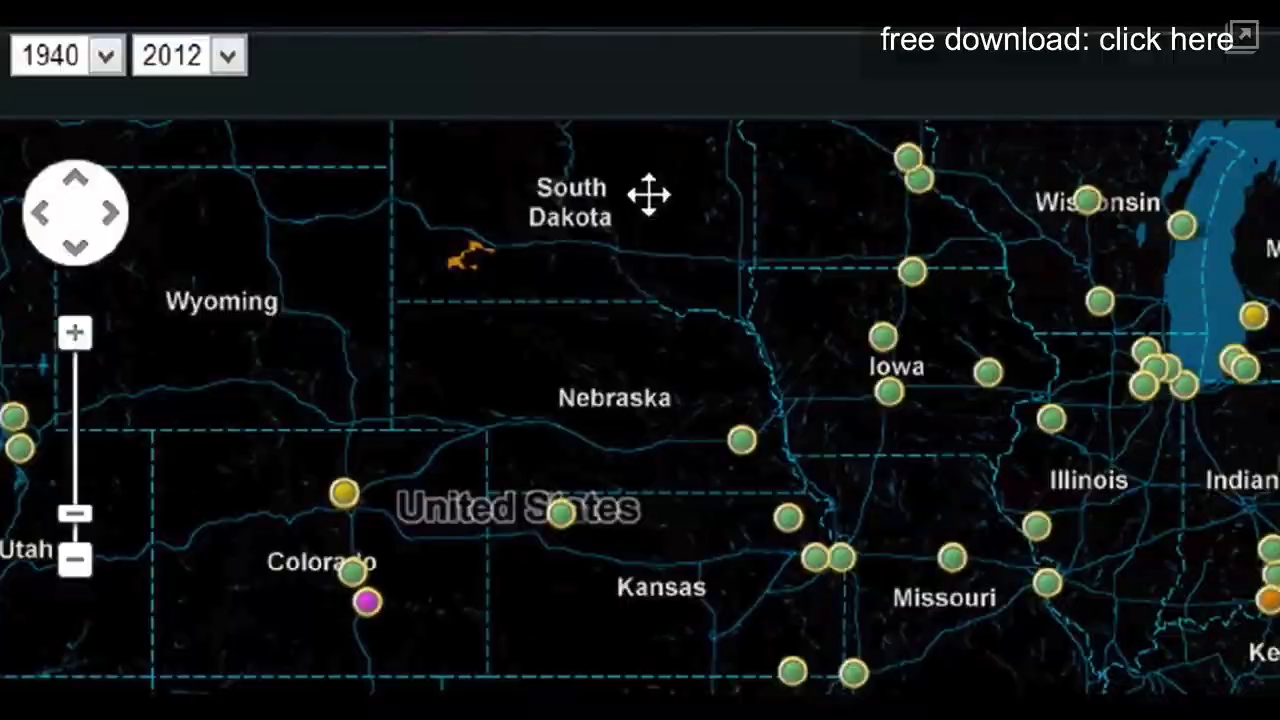
{"action": "left_click", "coordinate": [676, 228]}
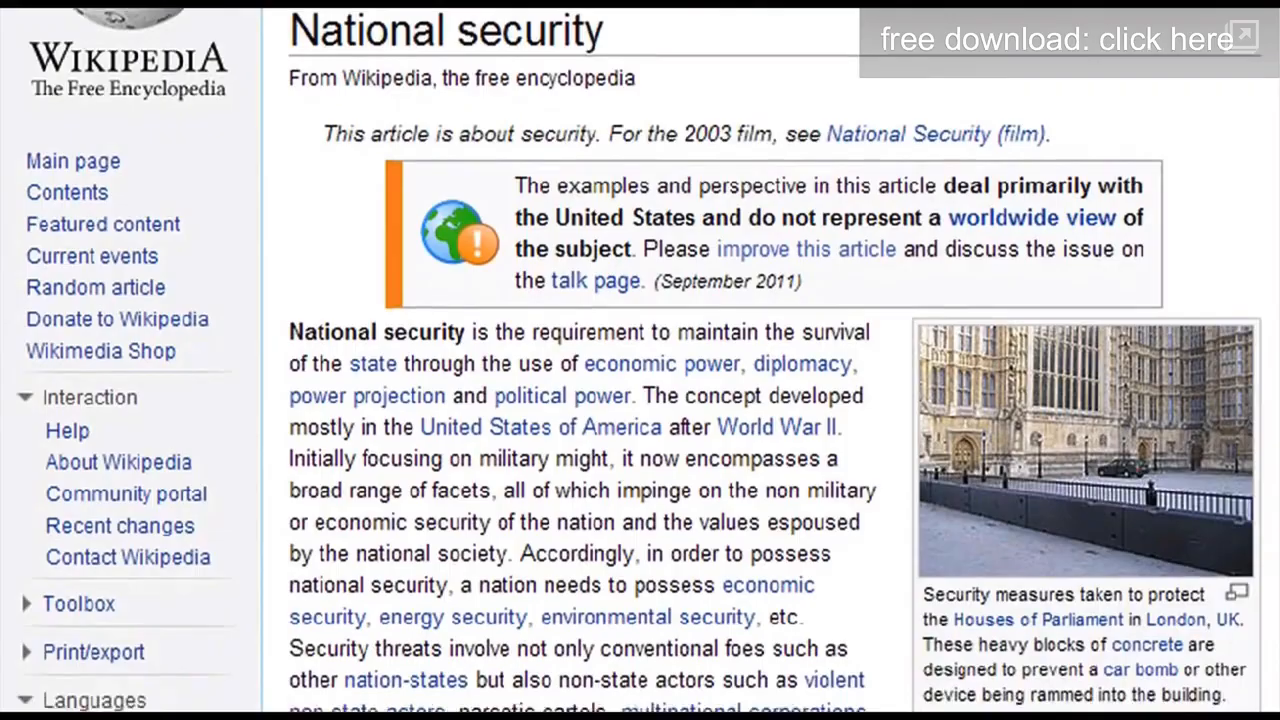
Let the promo run past the Wikipedia page to the download redirect screen.
{"action": "scroll", "scroll_direction": "down", "scroll_amount": 3}
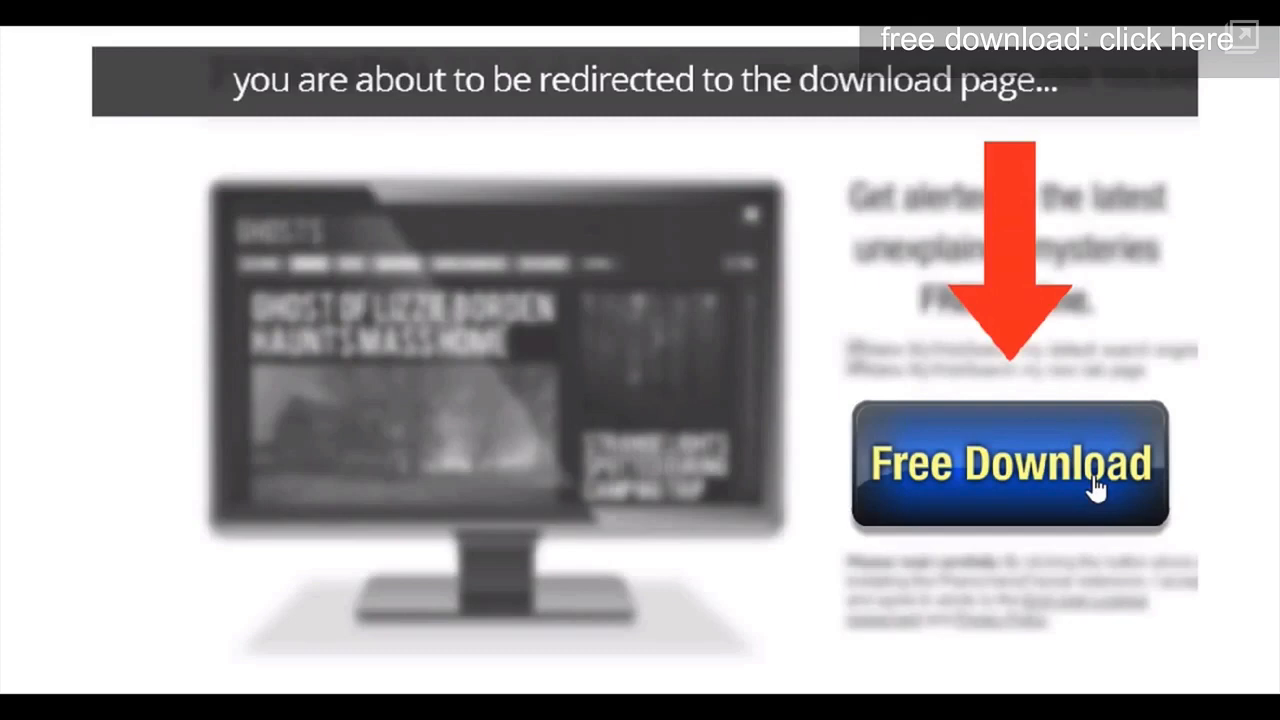
Continue the promo through the UFO news feed and government-secrets passage, ending on the homepage.
{"action": "left_click", "coordinate": [1008, 464]}
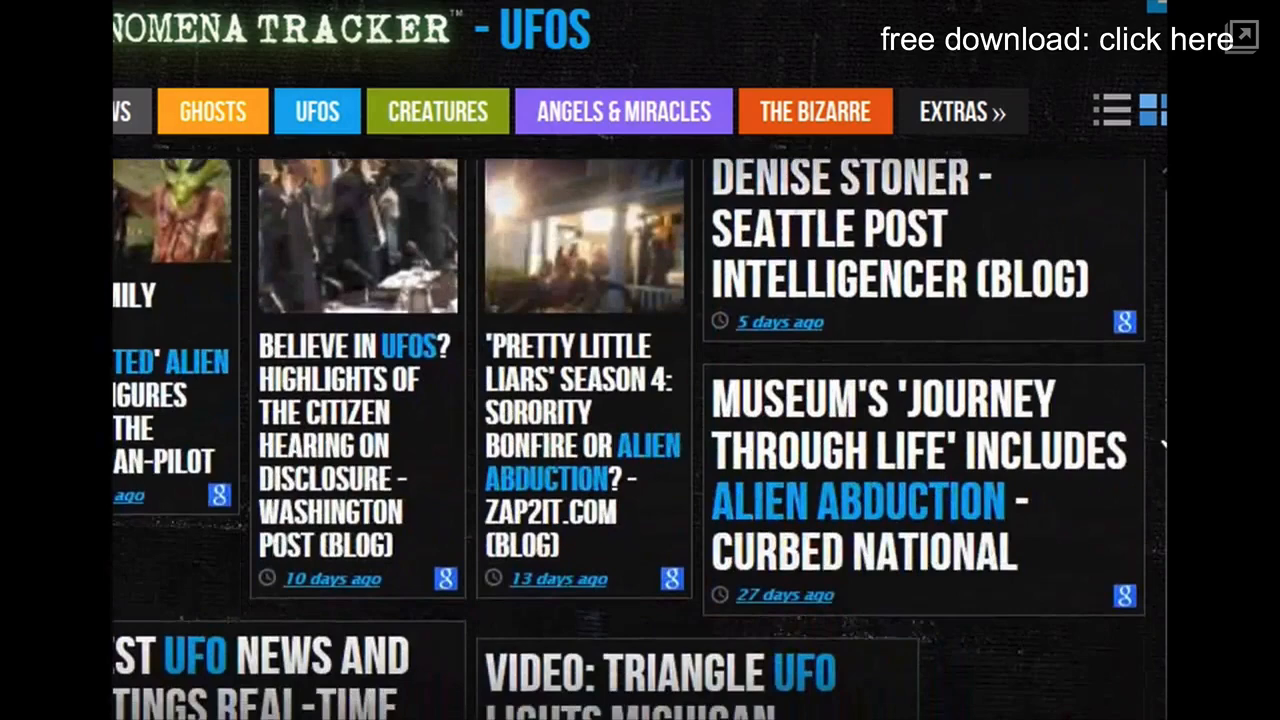
{"action": "left_click", "coordinate": [356, 444]}
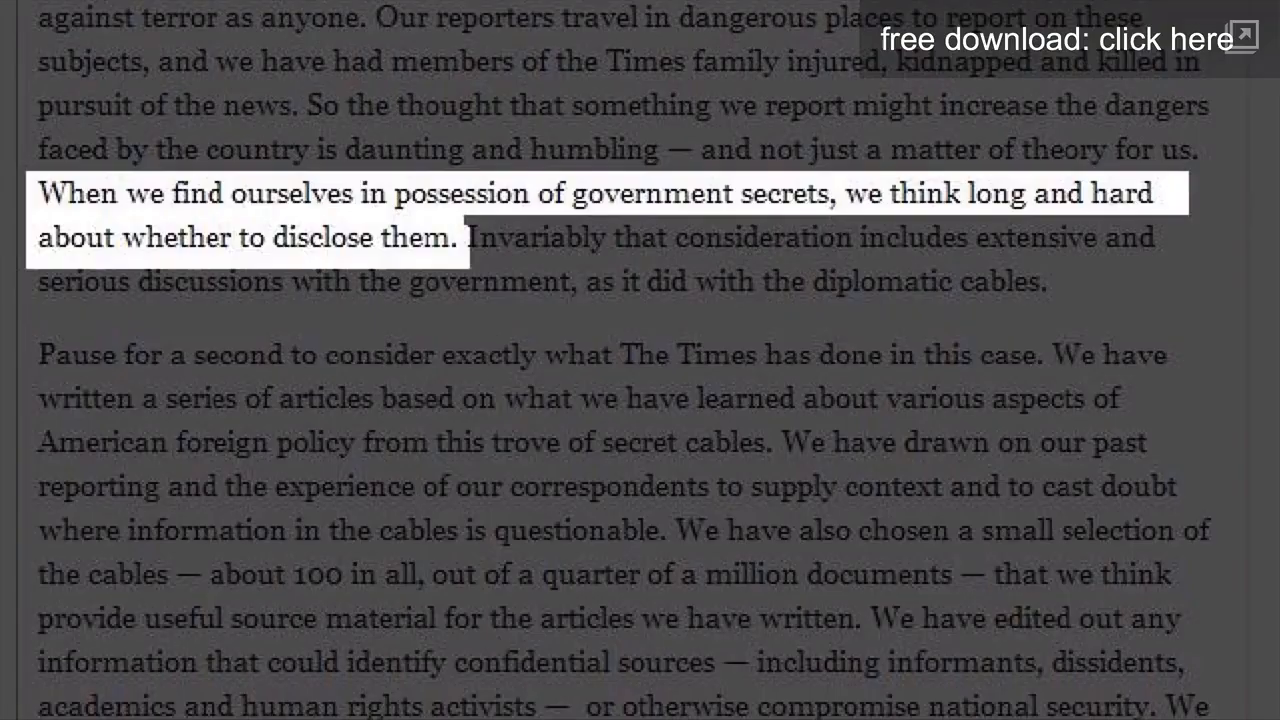
{"action": "left_click", "coordinate": [1058, 40]}
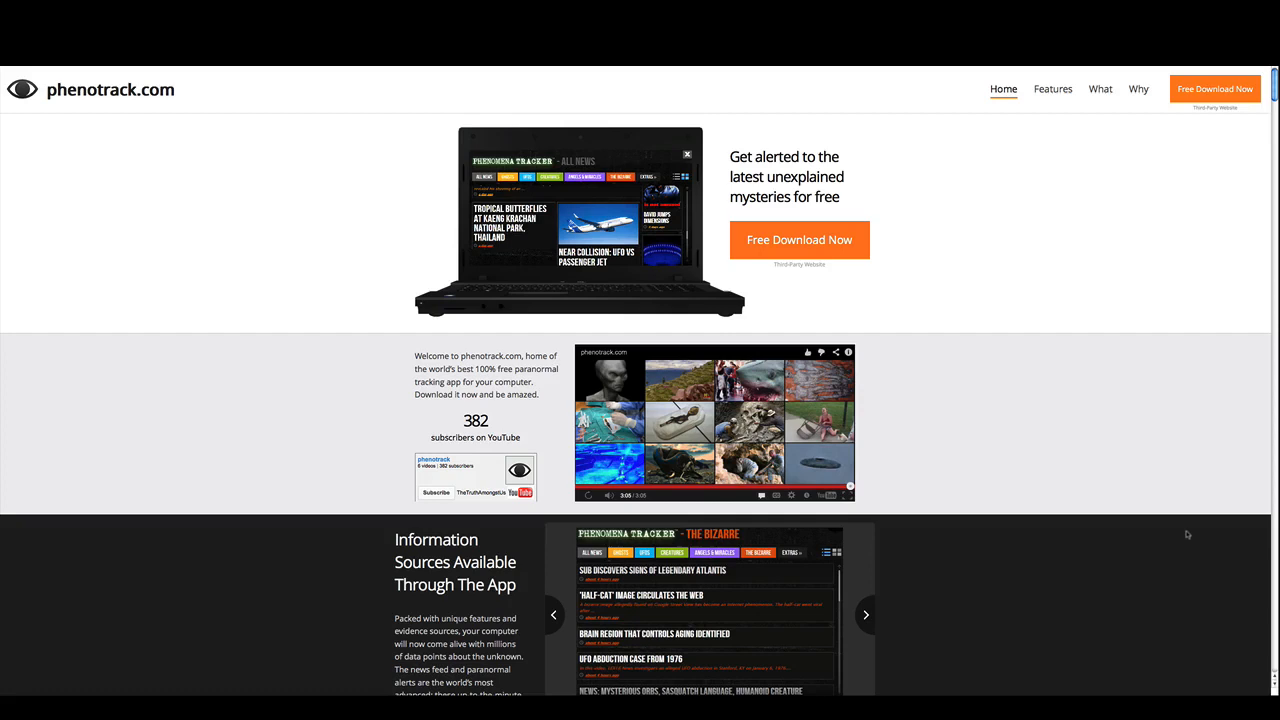
{"action": "mouse_move", "coordinate": [942, 144]}
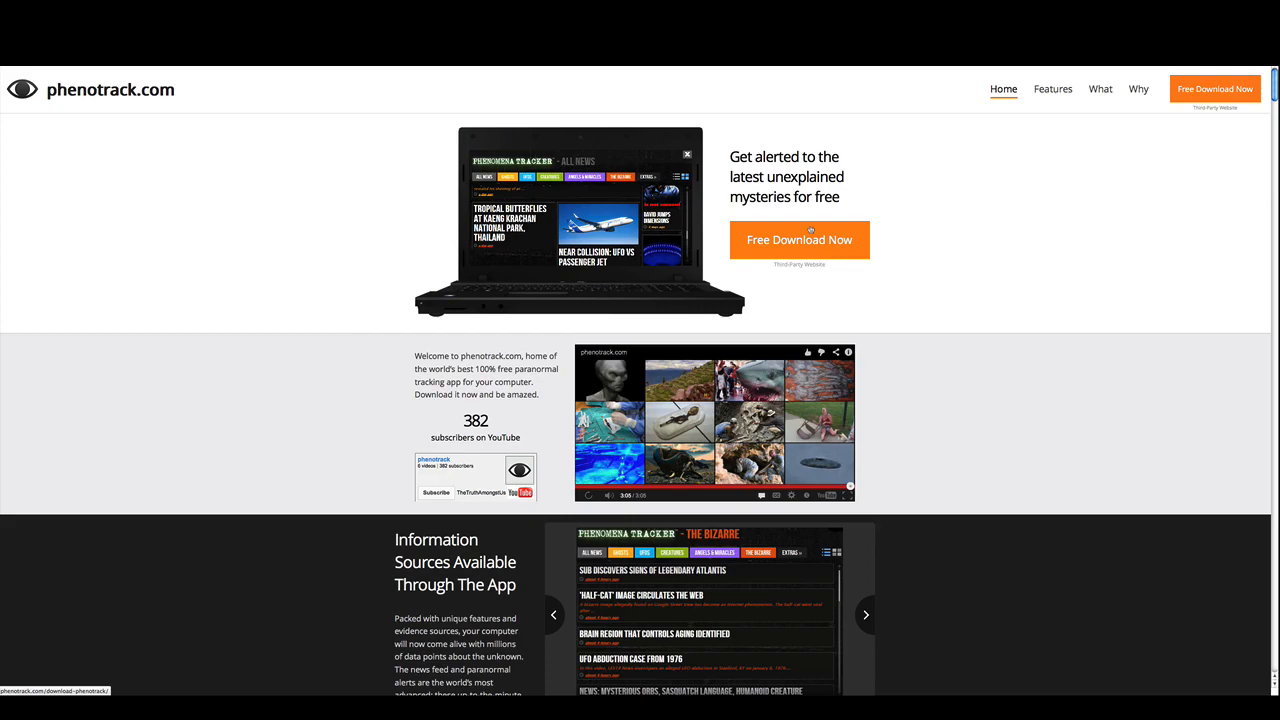
{"action": "left_click", "coordinate": [1100, 88]}
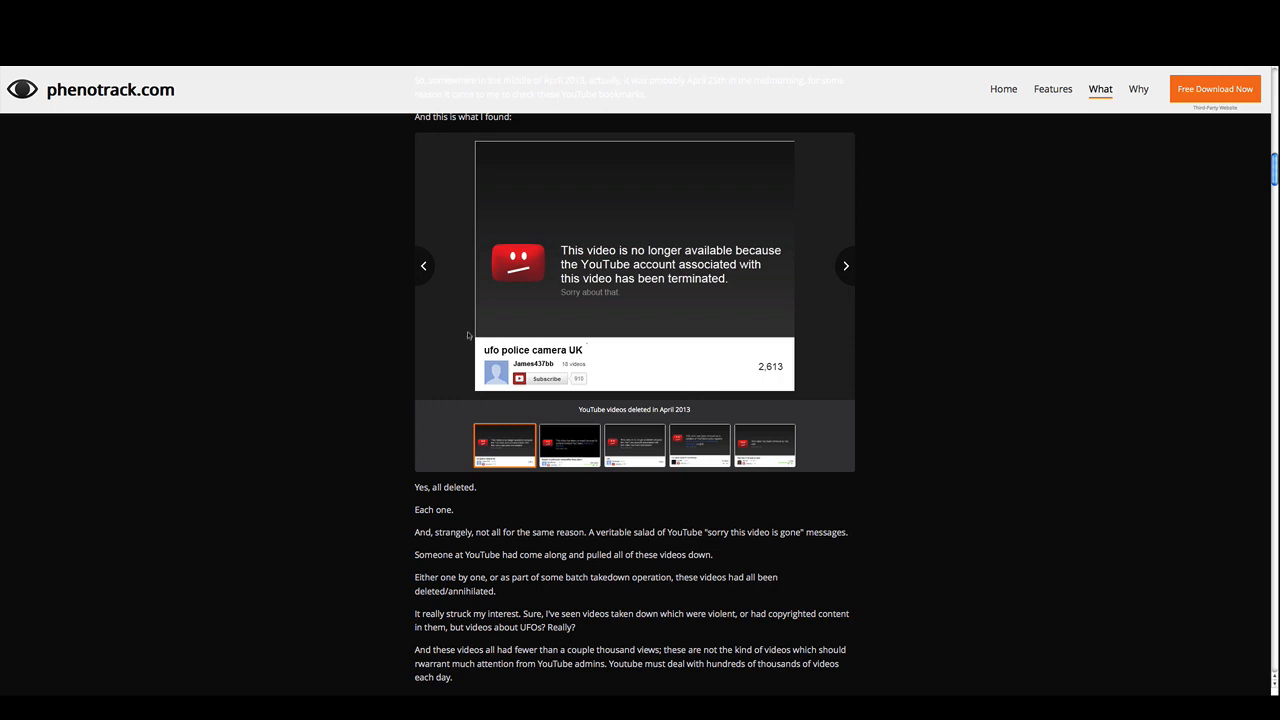
Scroll the What article down to Google's YouTube takedown transparency report.
{"action": "scroll", "scroll_direction": "down", "scroll_amount": 3}
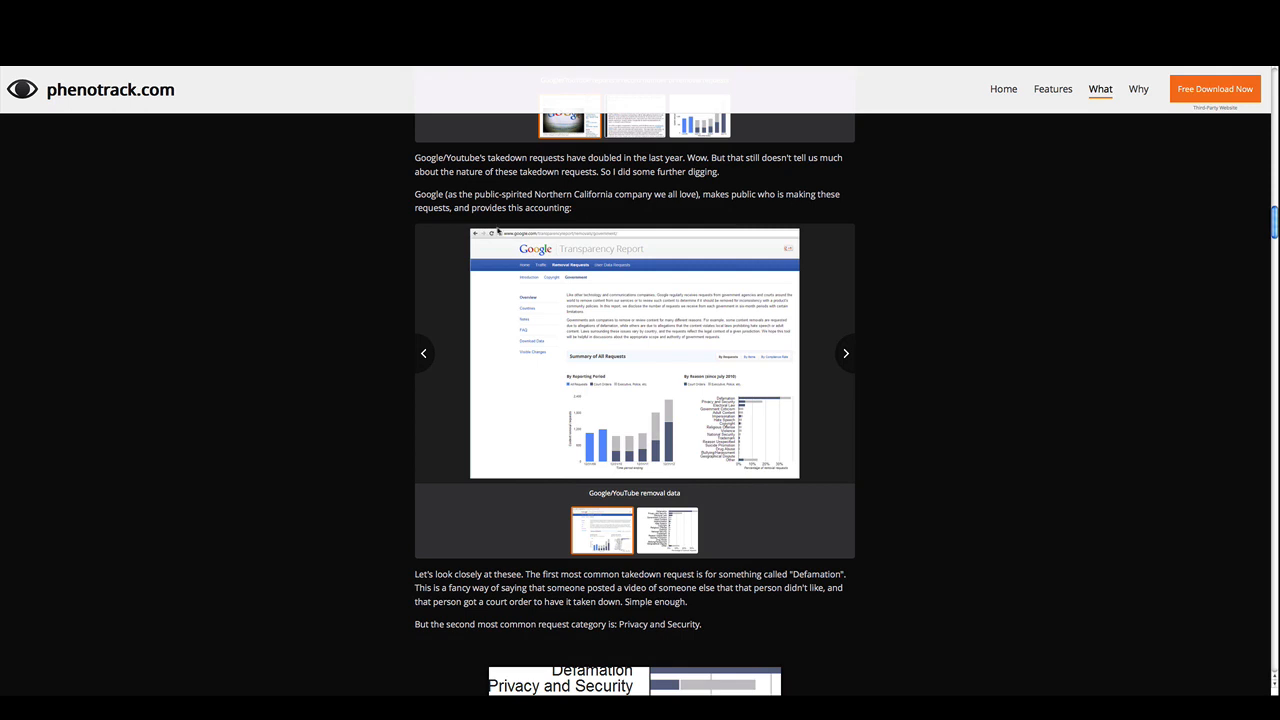
Scroll past takedown statistics and Wikipedia excerpts to the national security definitions and tracker software section.
{"action": "scroll", "scroll_direction": "down", "scroll_amount": 3}
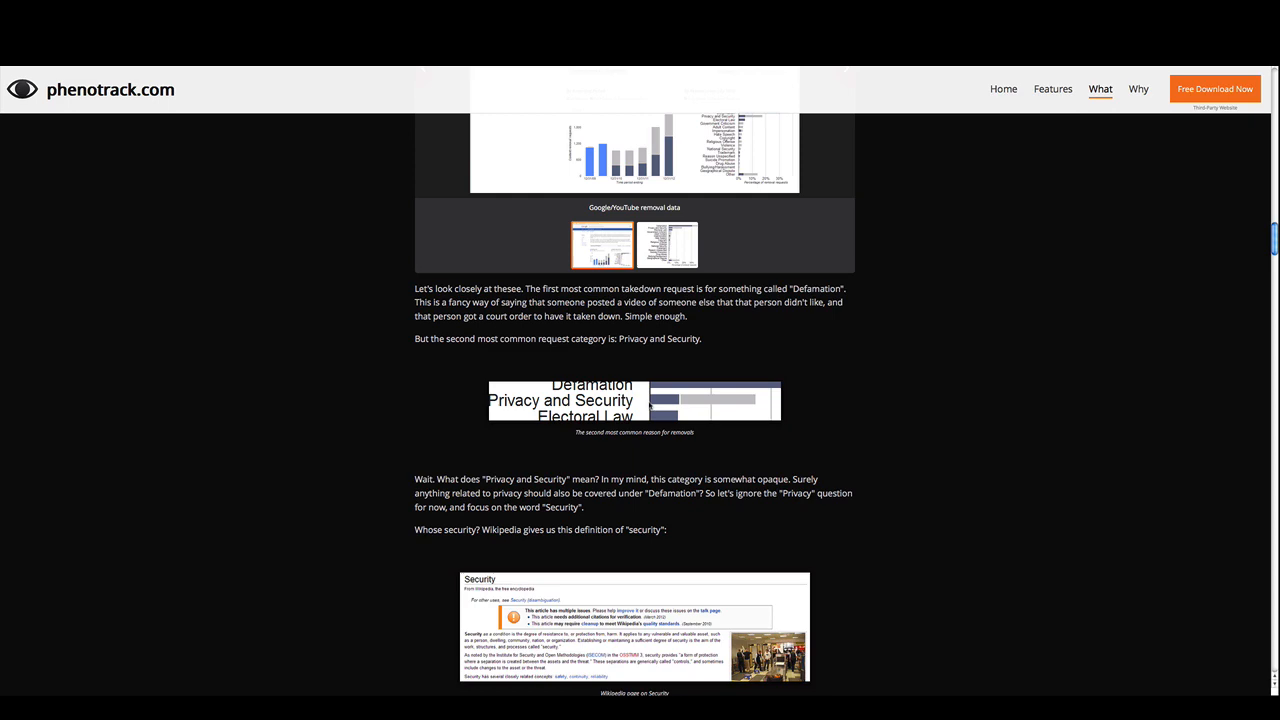
{"action": "scroll", "scroll_direction": "down", "scroll_amount": 3}
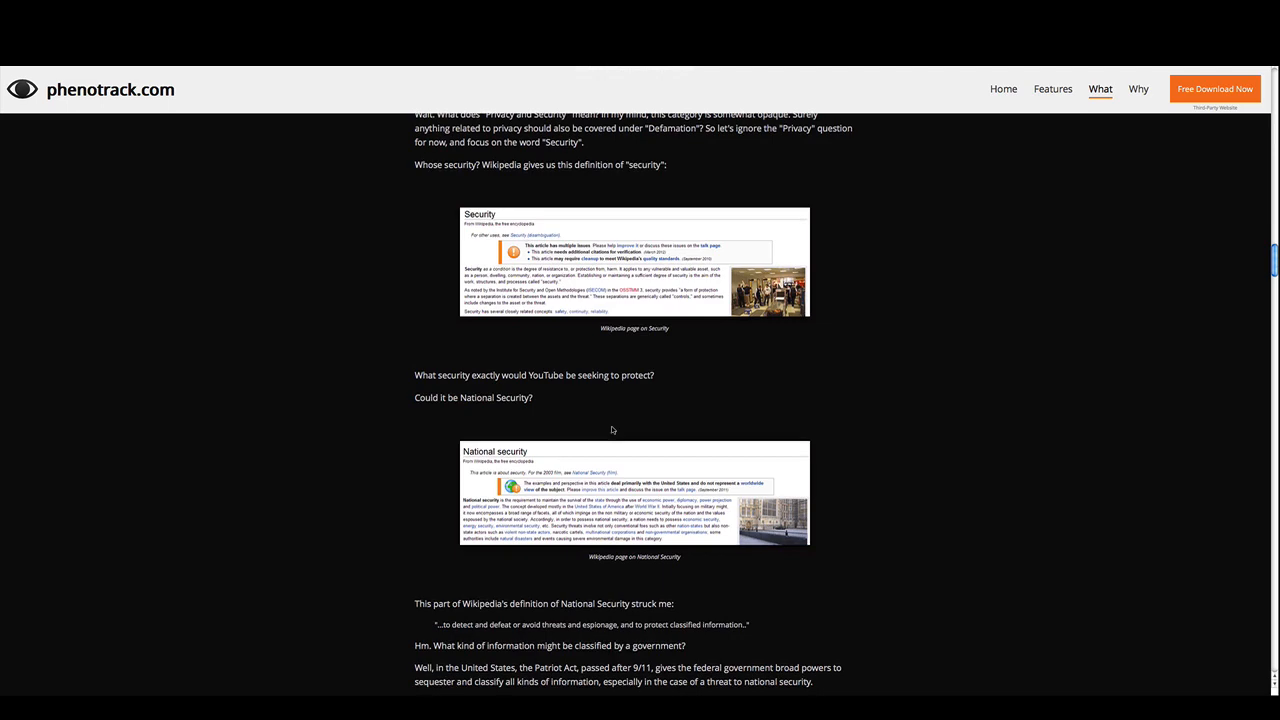
{"action": "scroll", "scroll_direction": "down", "scroll_amount": 3}
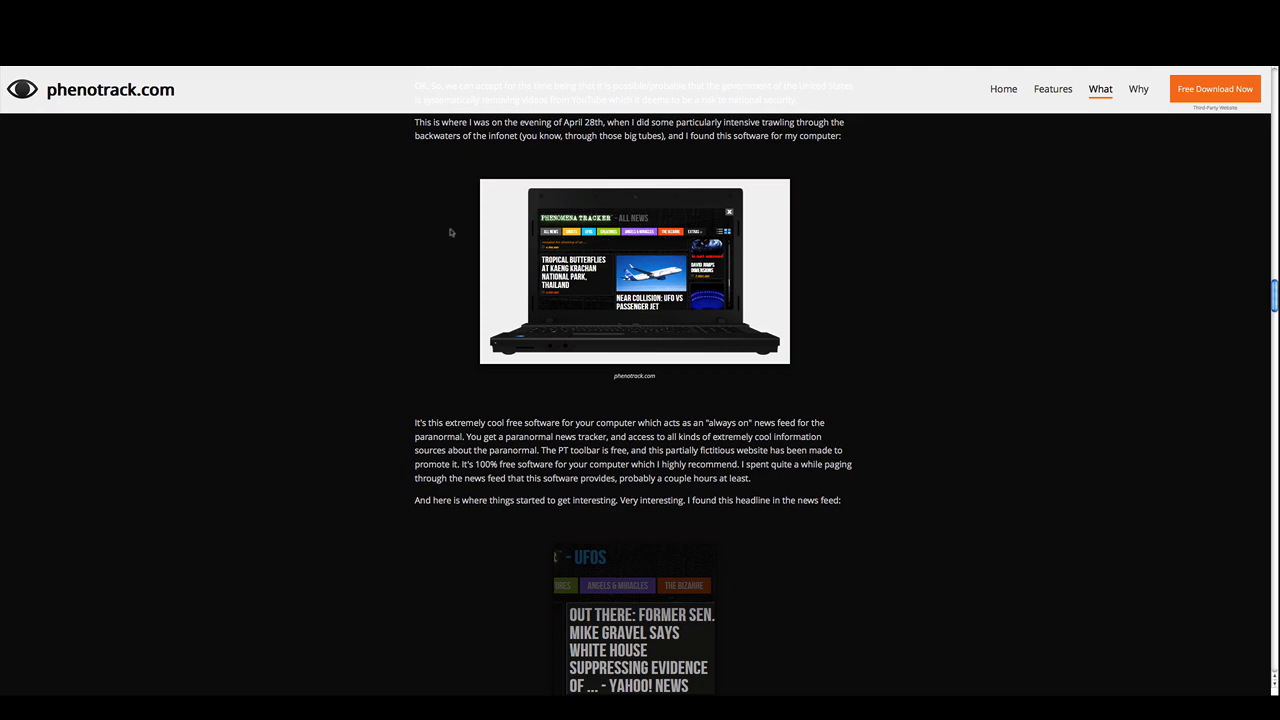
Scroll to the article's end before returning to the homepage.
{"action": "scroll", "scroll_direction": "down", "scroll_amount": 3}
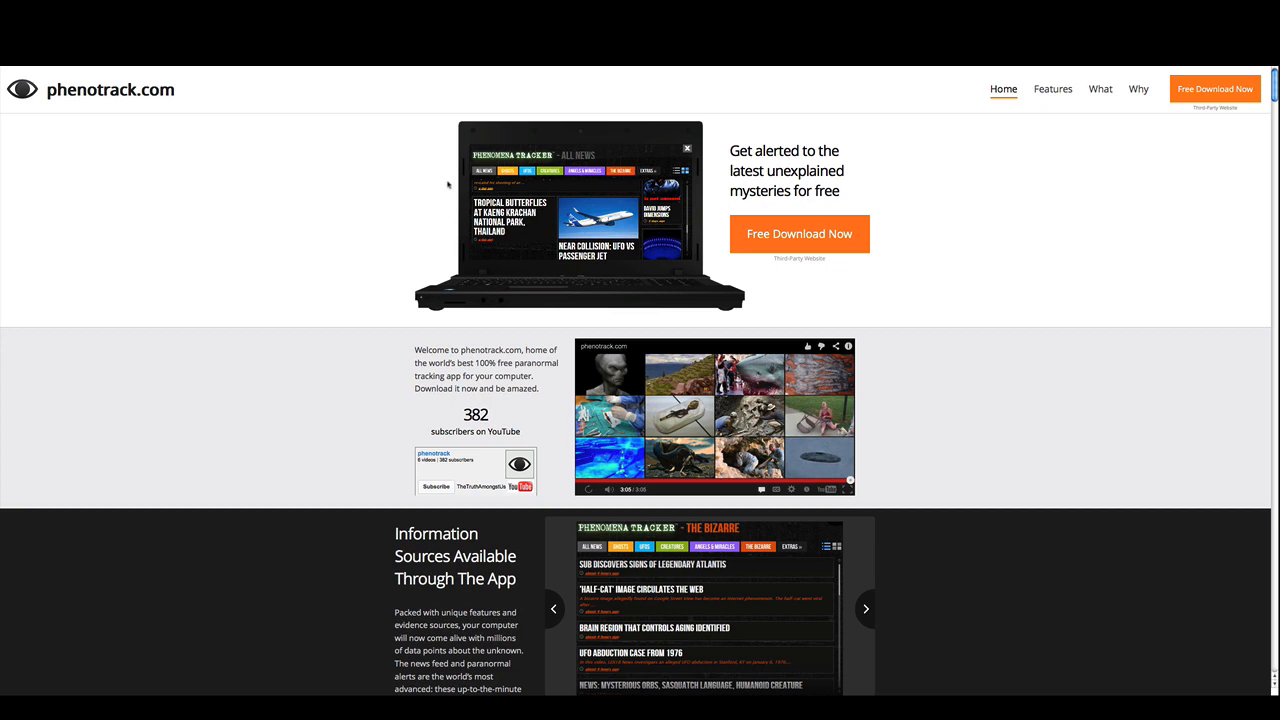
{"action": "mouse_move", "coordinate": [418, 182]}
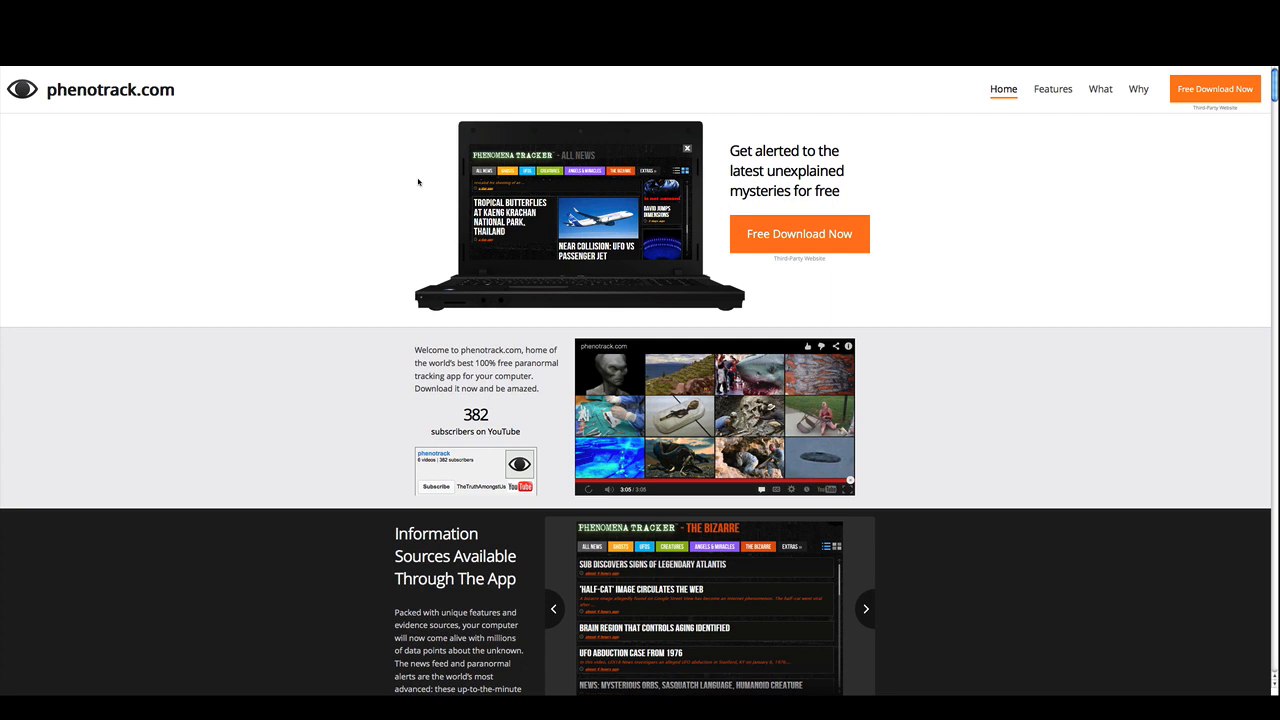